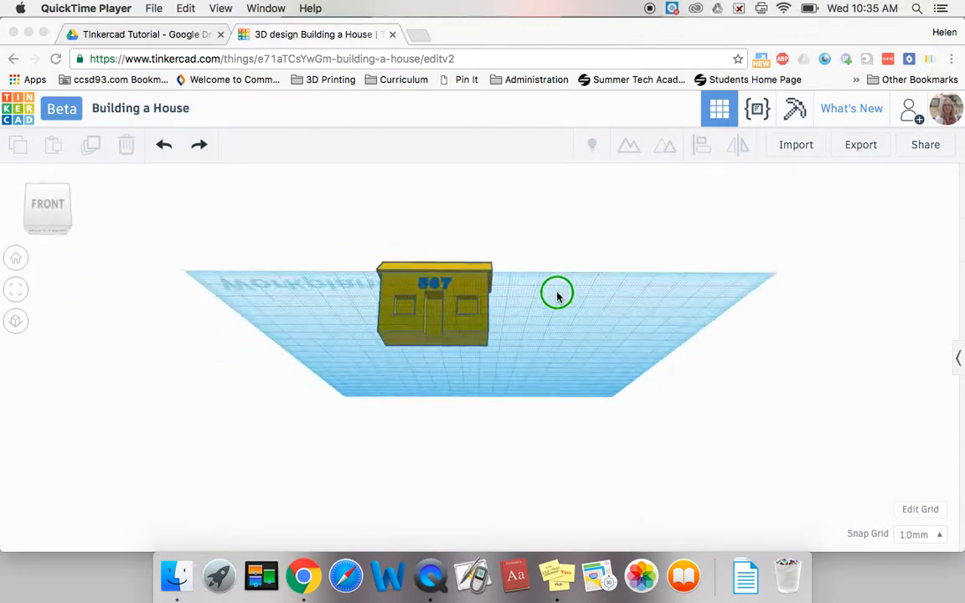
# Inspect the house's solid underside, then place a new 20 mm box beside it
pyautogui.moveTo(557, 294); pyautogui.dragTo(544, 235)
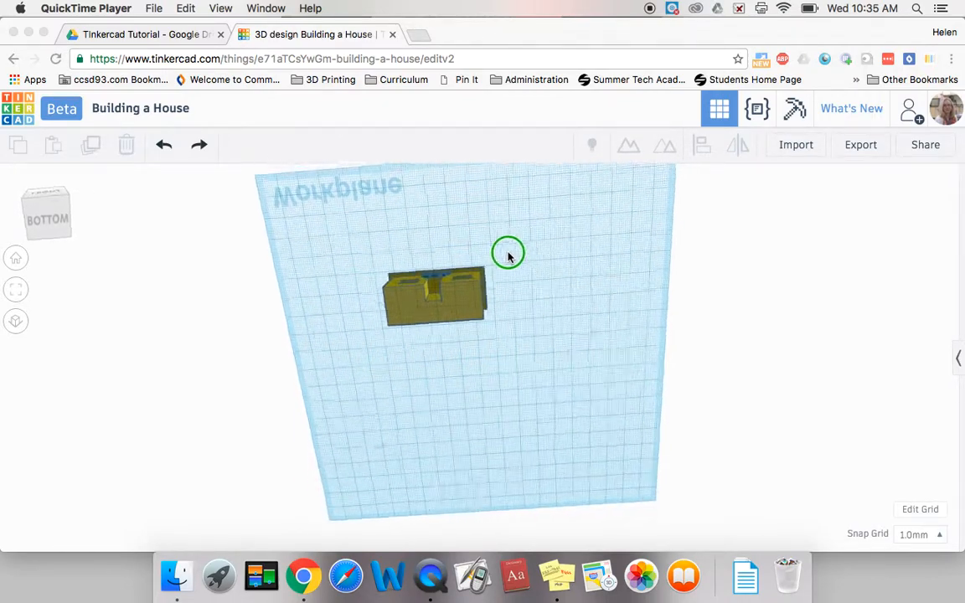
pyautogui.moveTo(507, 253); pyautogui.dragTo(314, 360)
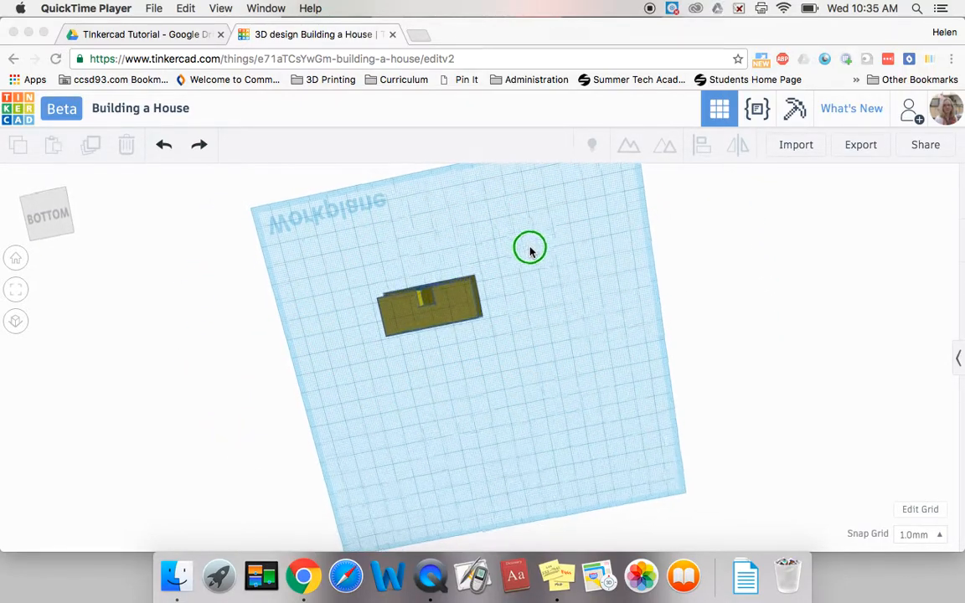
pyautogui.moveTo(529, 248); pyautogui.dragTo(589, 341)
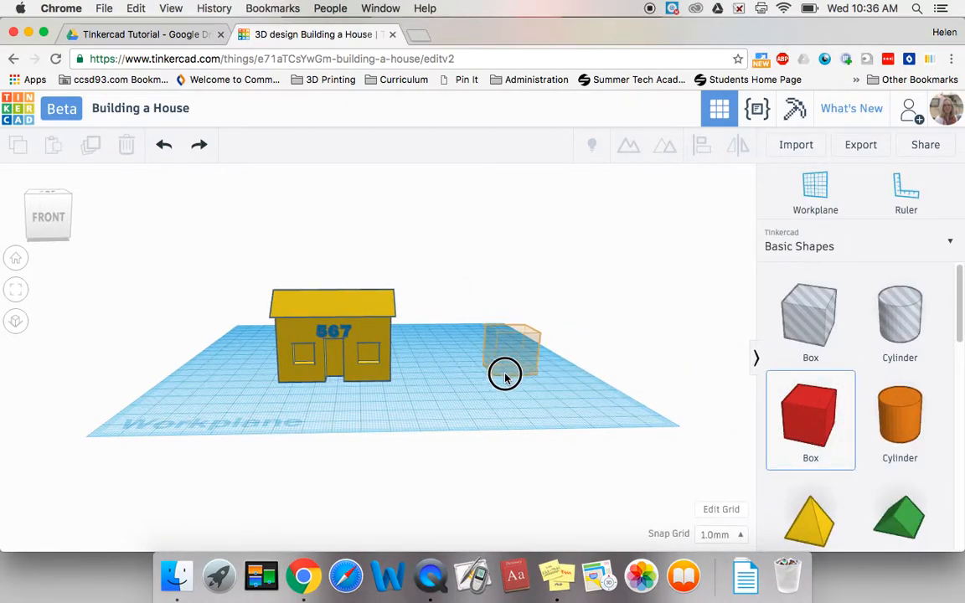
pyautogui.click(510, 352)
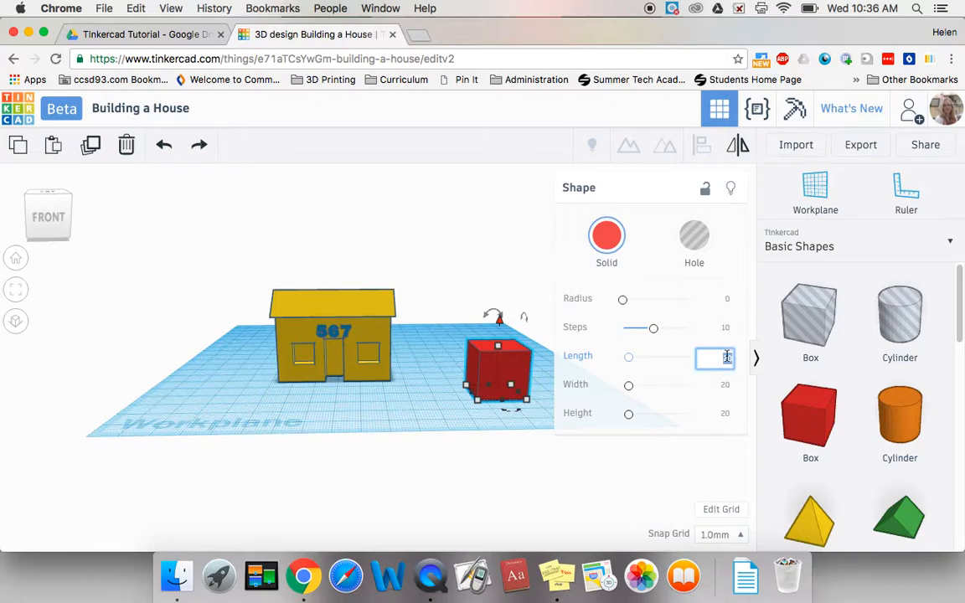
# Enter length 16 and width 44 for the box, then start editing its height
pyautogui.write('16')
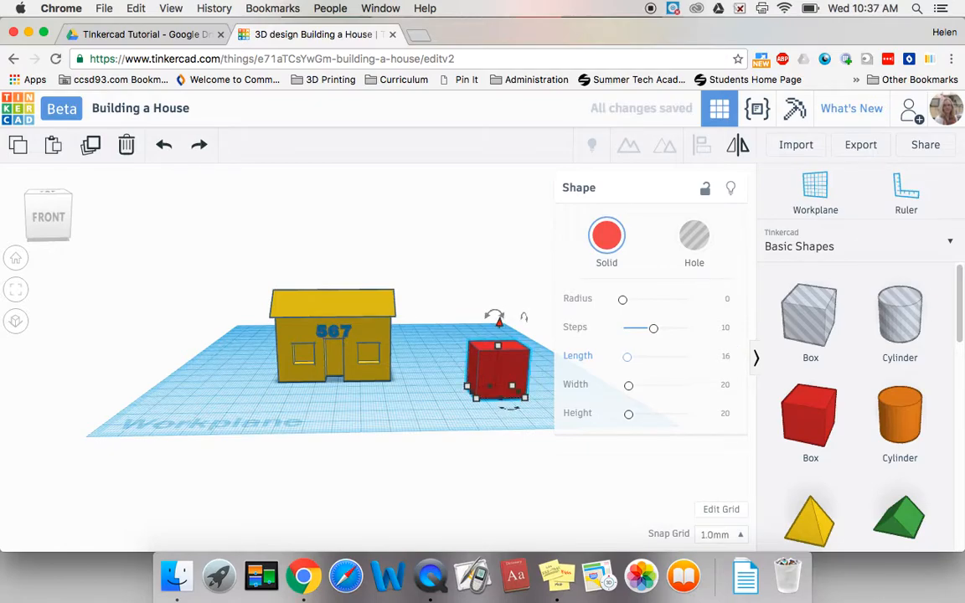
pyautogui.click(714, 385)
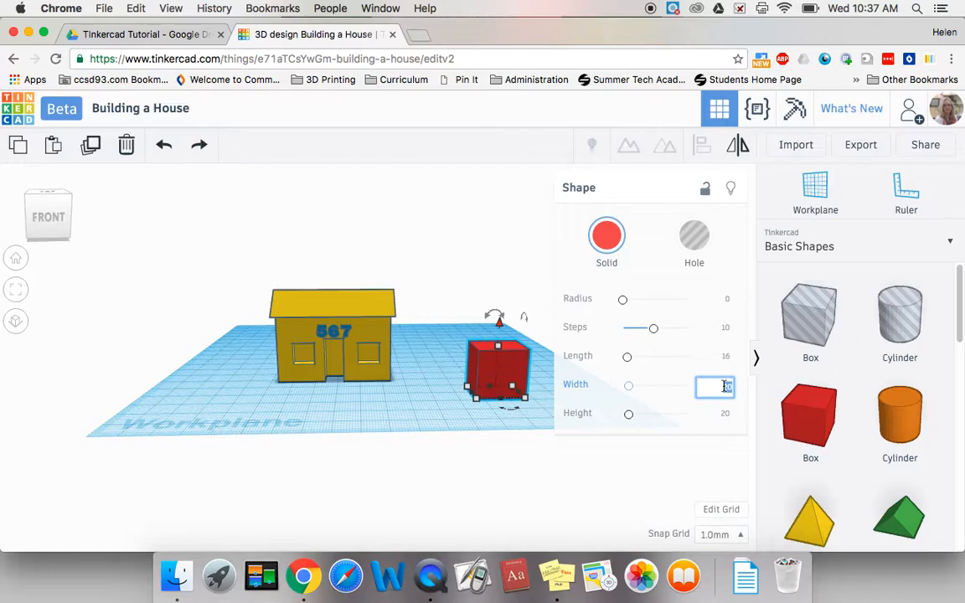
pyautogui.write('44')
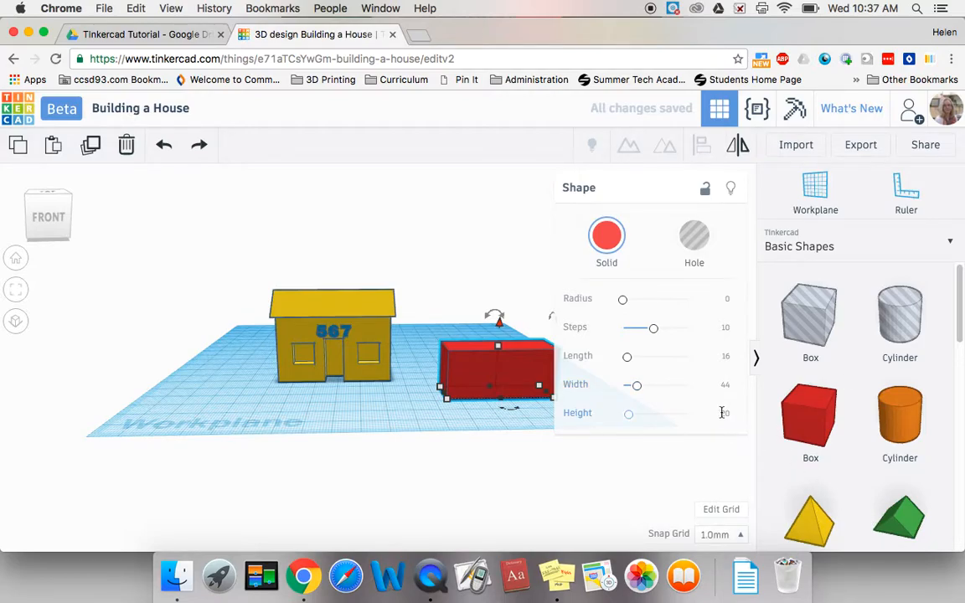
pyautogui.click(714, 416)
pyautogui.write('26')
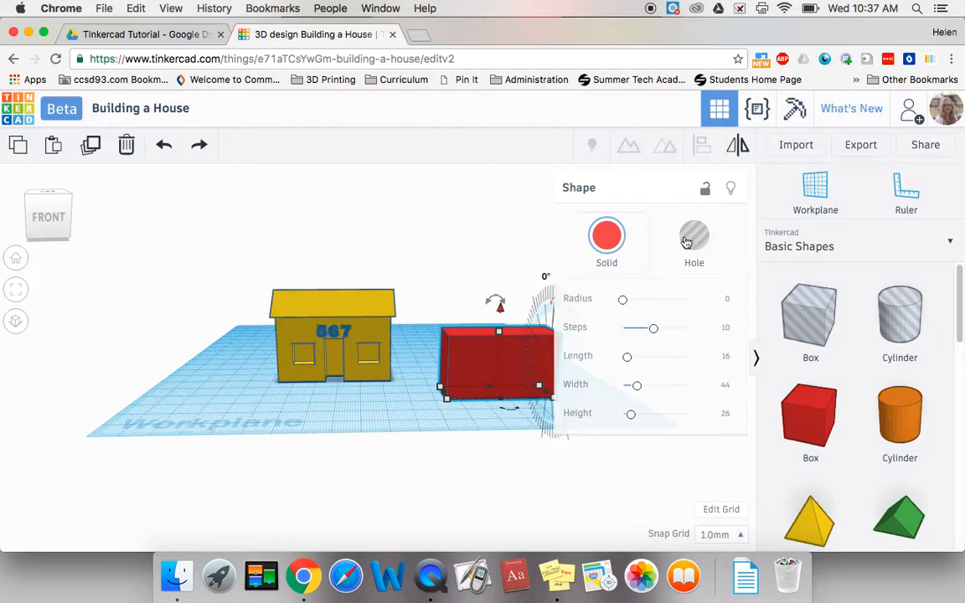
# Make the red box a hole so it can cut into the house
pyautogui.click(694, 239)
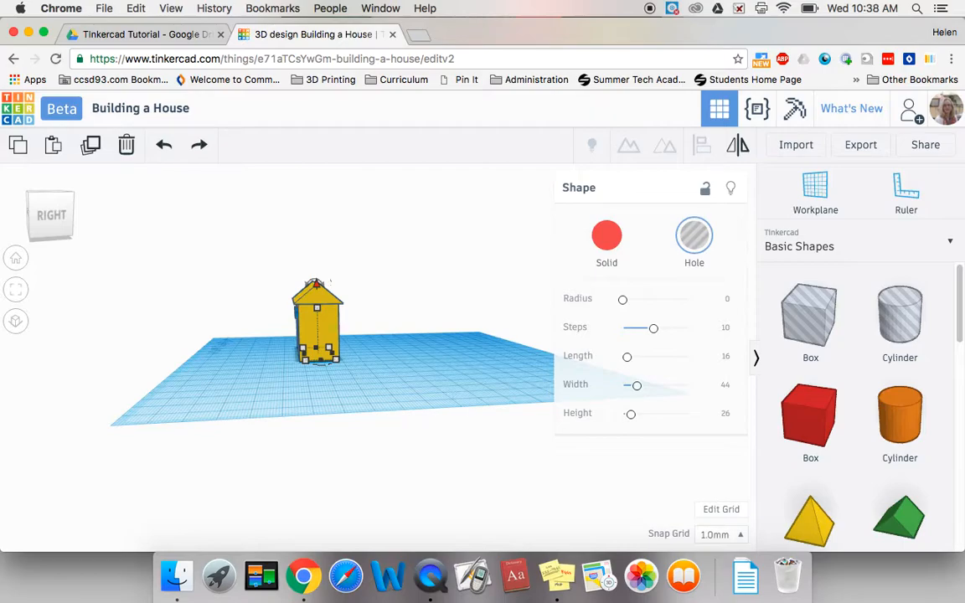
pyautogui.moveTo(372, 395)
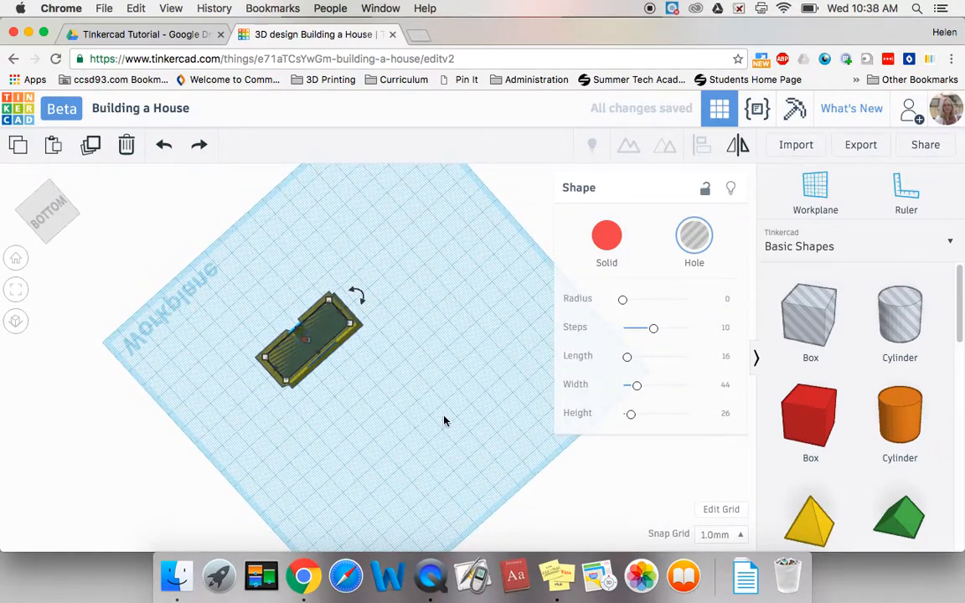
pyautogui.moveTo(268, 385)
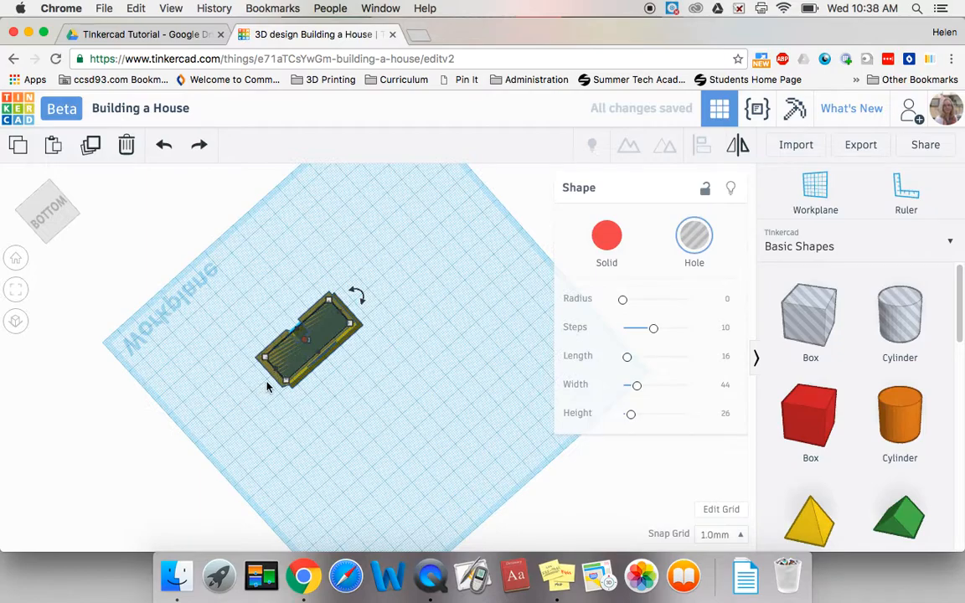
pyautogui.moveTo(273, 381)
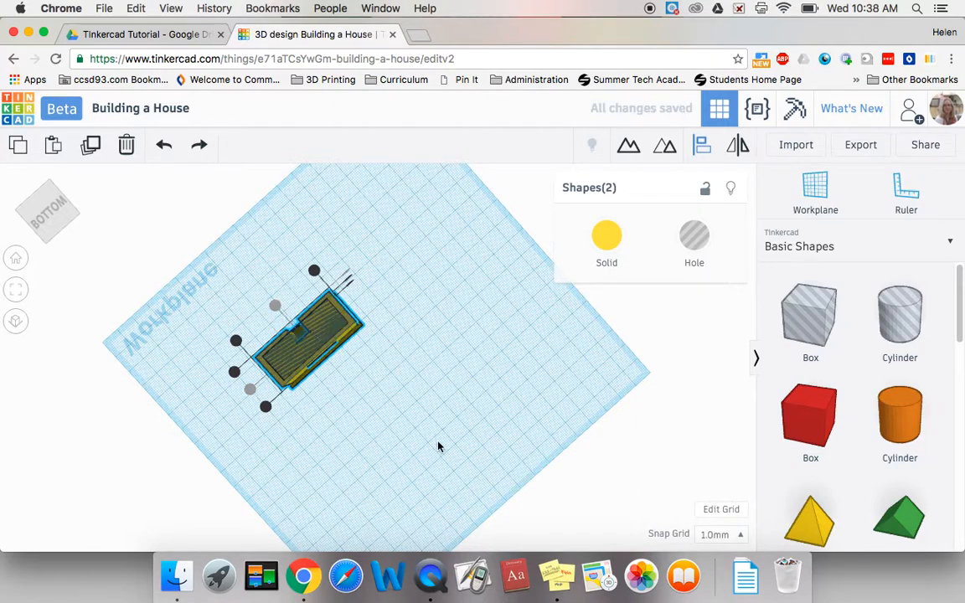
# Group the house with the hole box and view the hollow interior from below
pyautogui.click(606, 235)
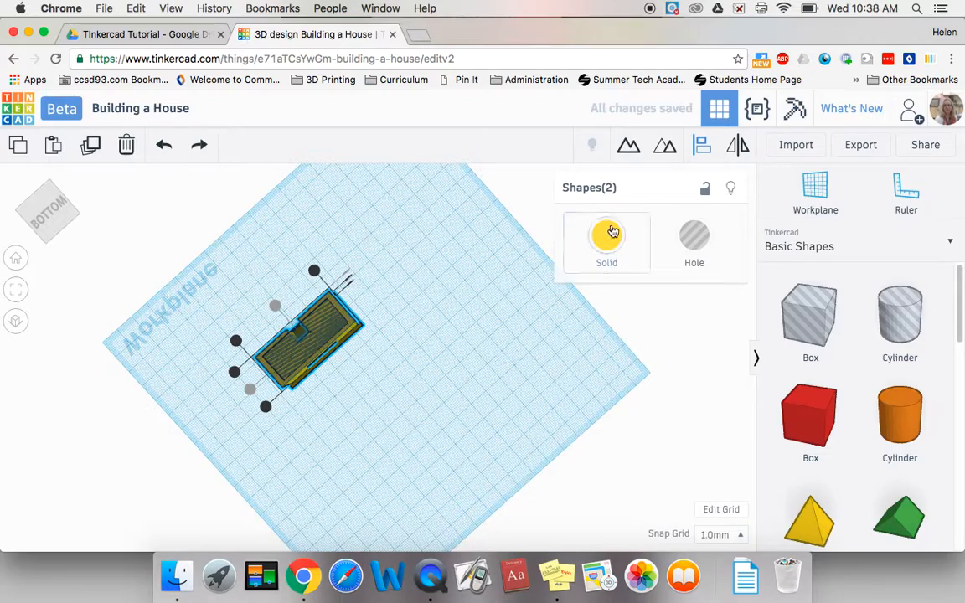
pyautogui.click(629, 145)
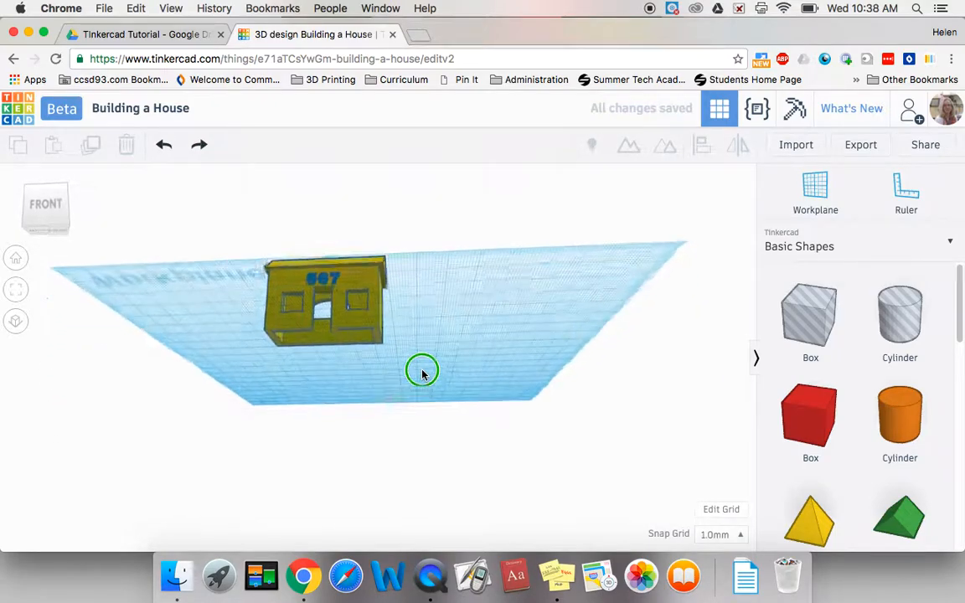
pyautogui.moveTo(423, 372); pyautogui.dragTo(402, 327)
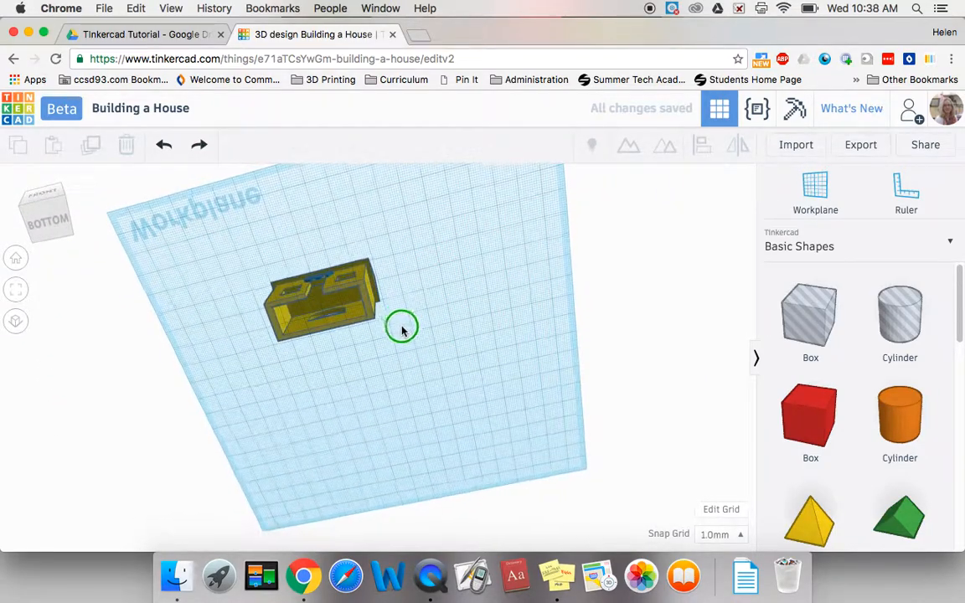